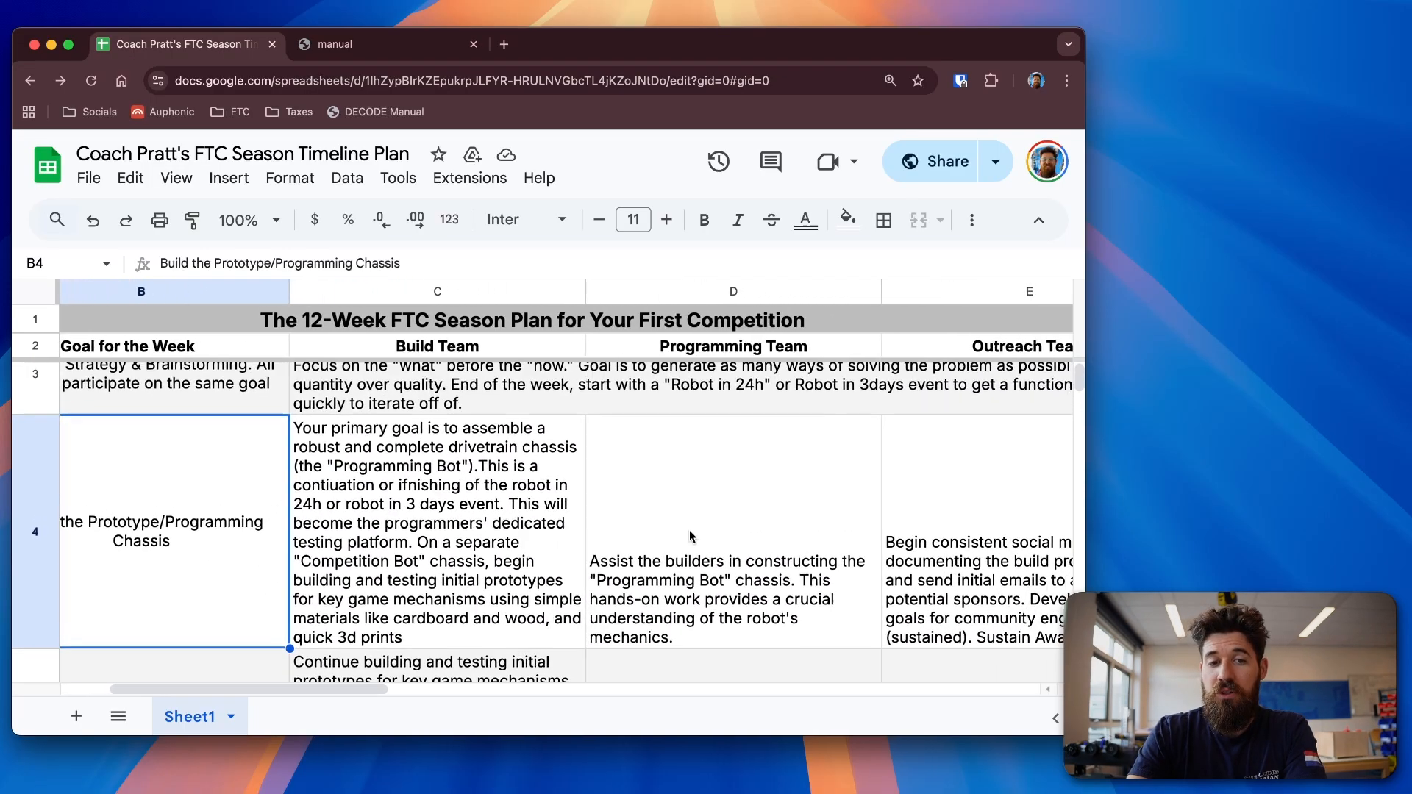
# Browse earlier pages of the FTC DECODE game manual in the PDF viewer.
pyautogui.click(883, 531)
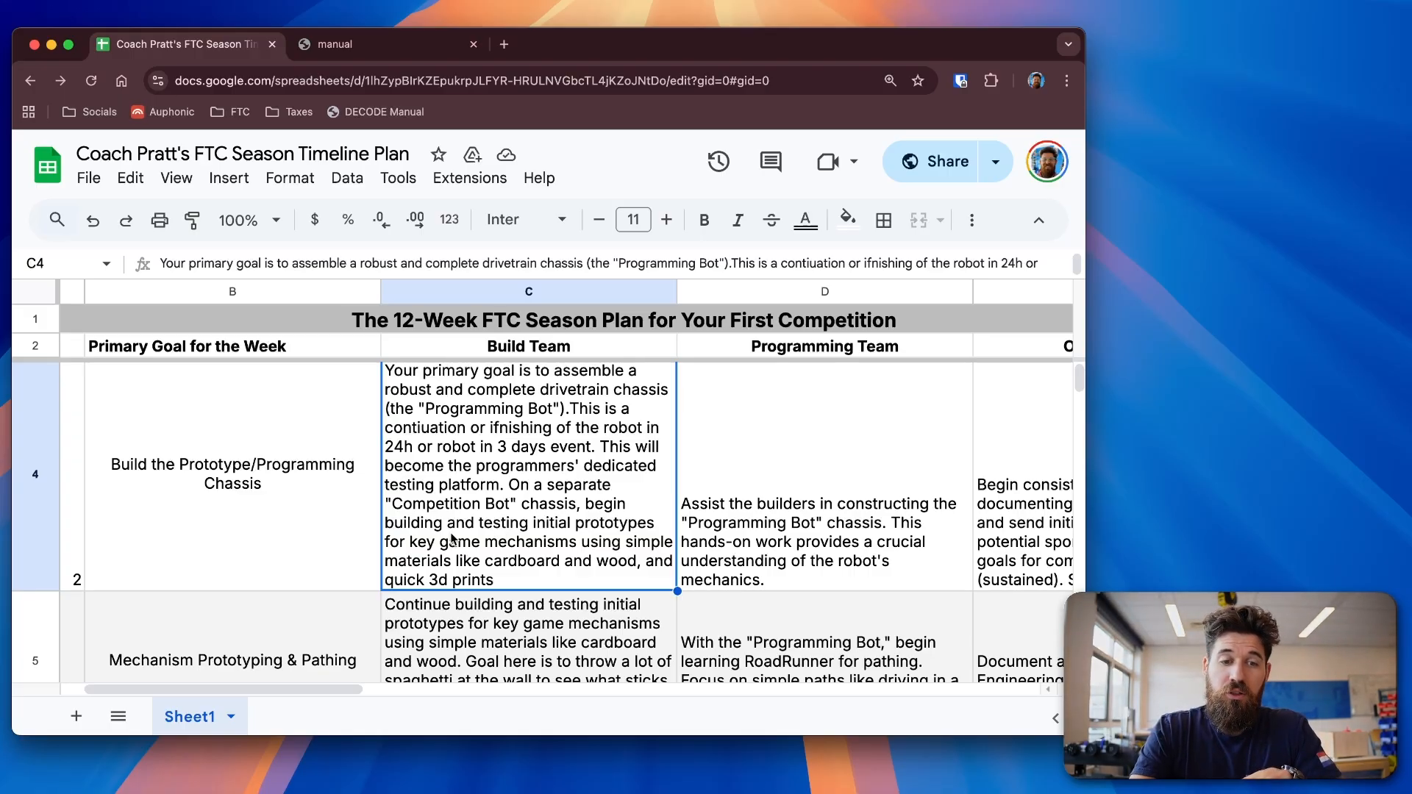
pyautogui.scroll(-3)
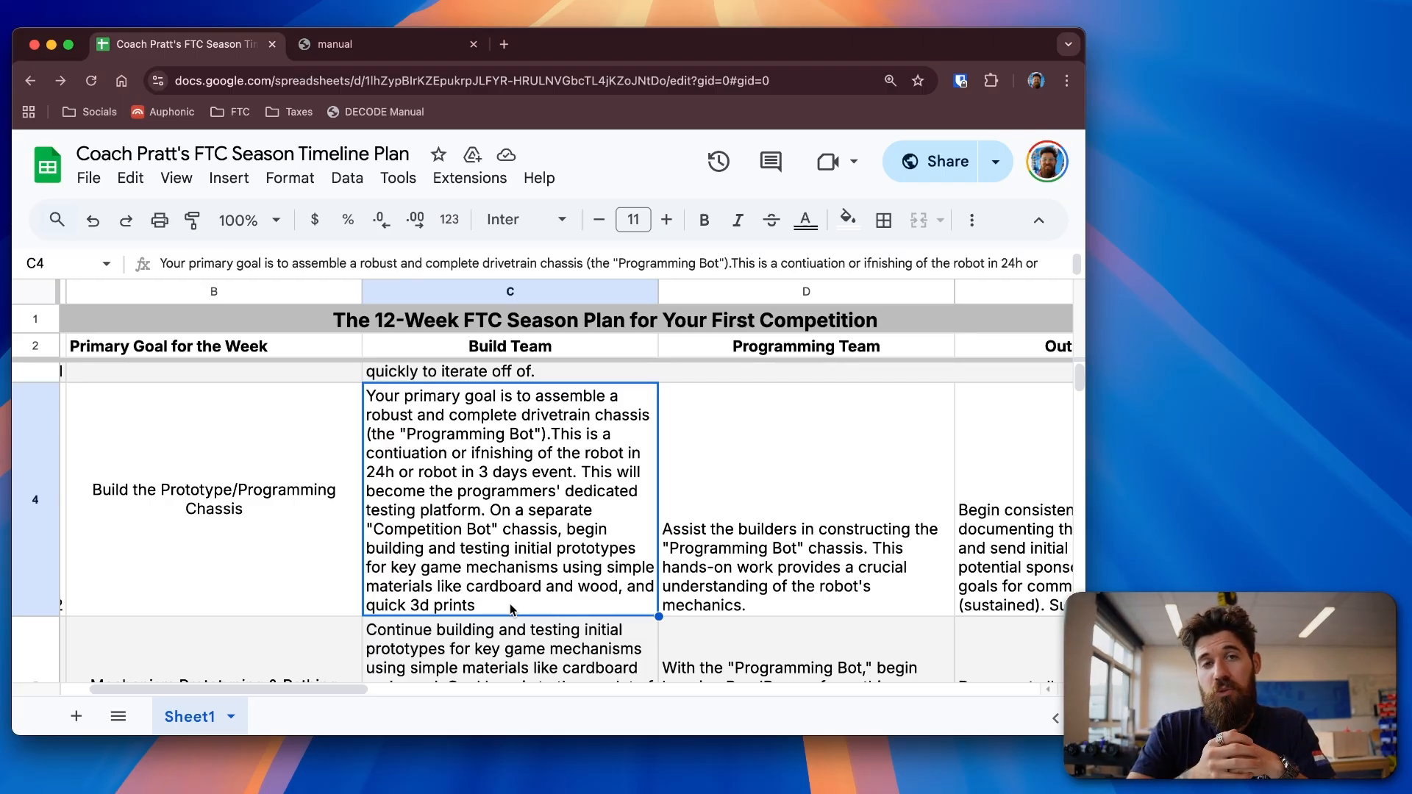
pyautogui.hscroll(3)
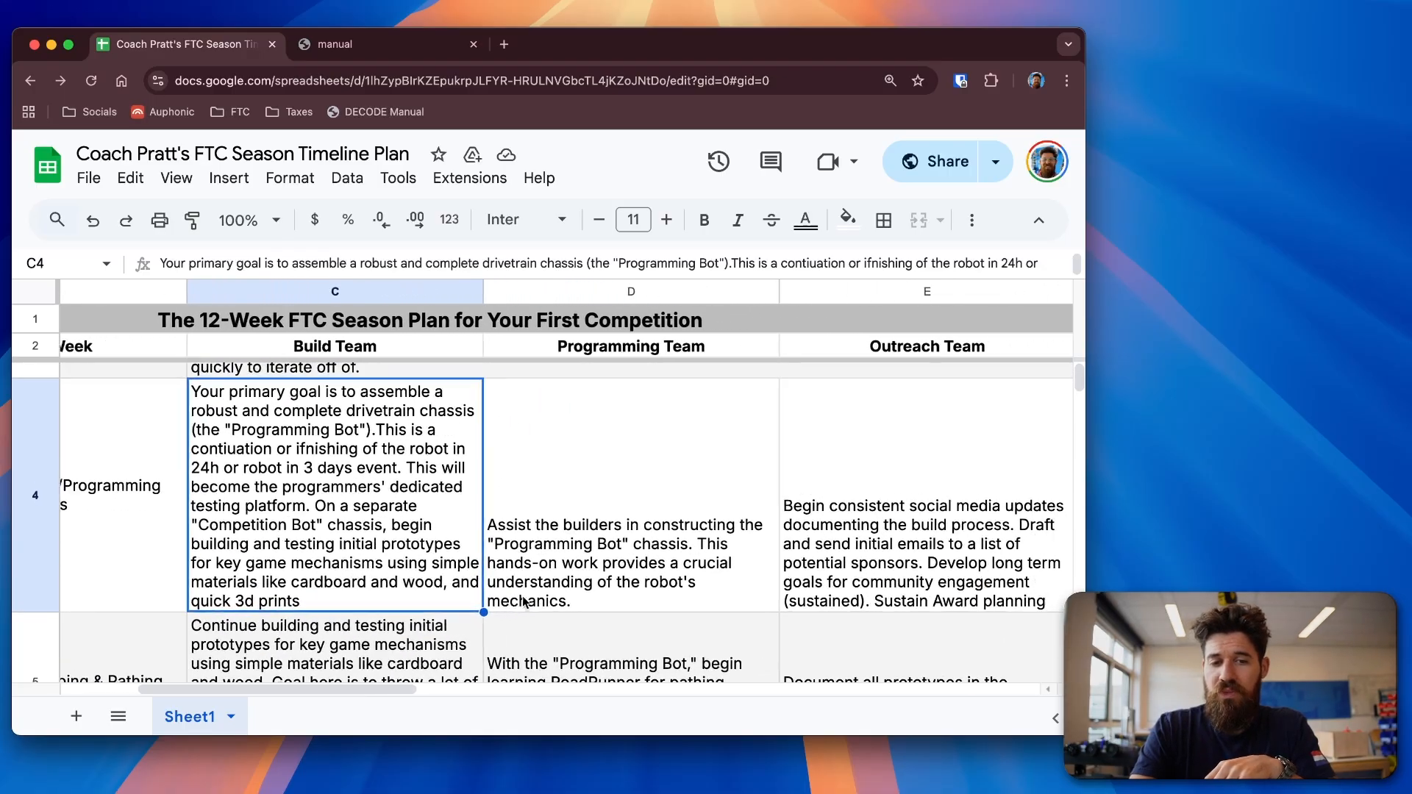
pyautogui.click(631, 492)
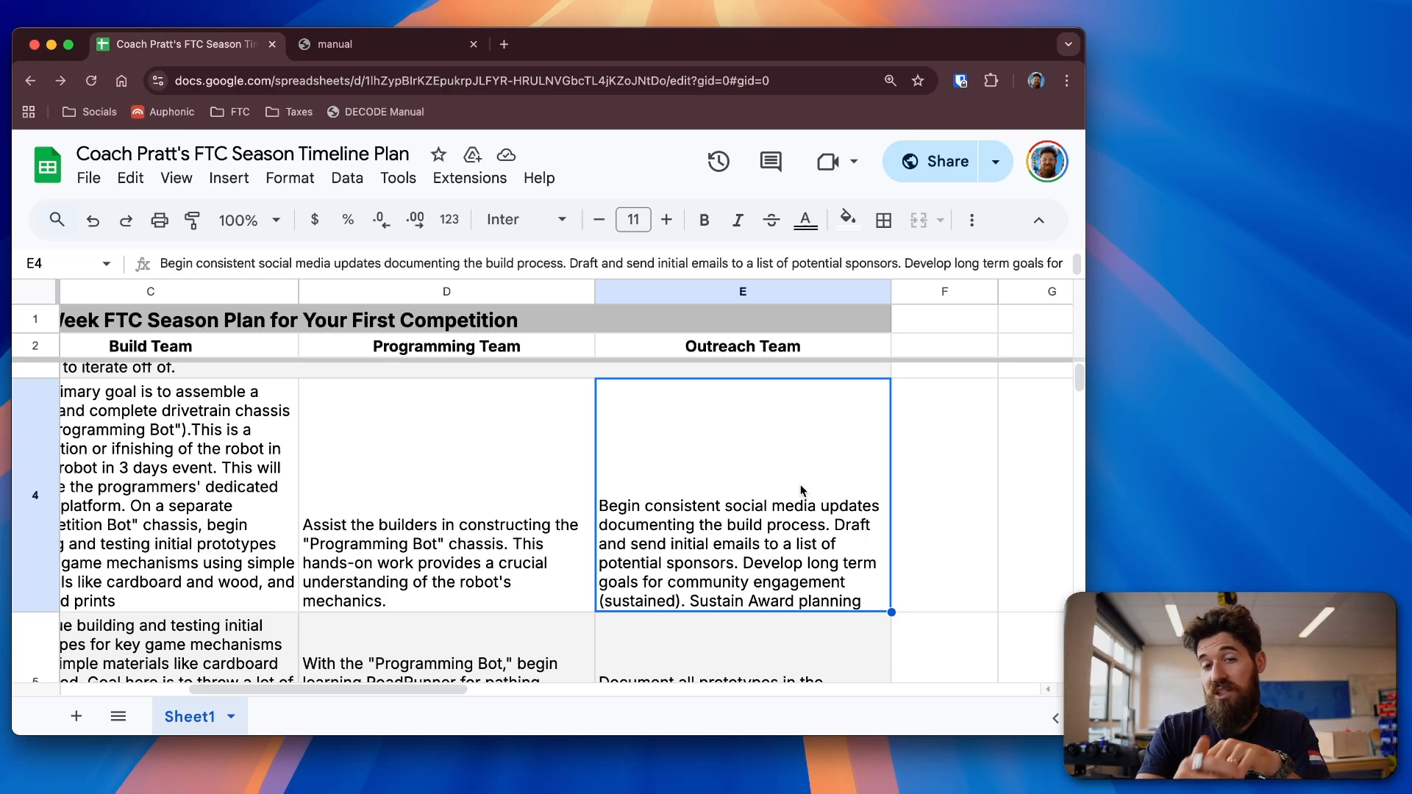
pyautogui.moveTo(709, 475)
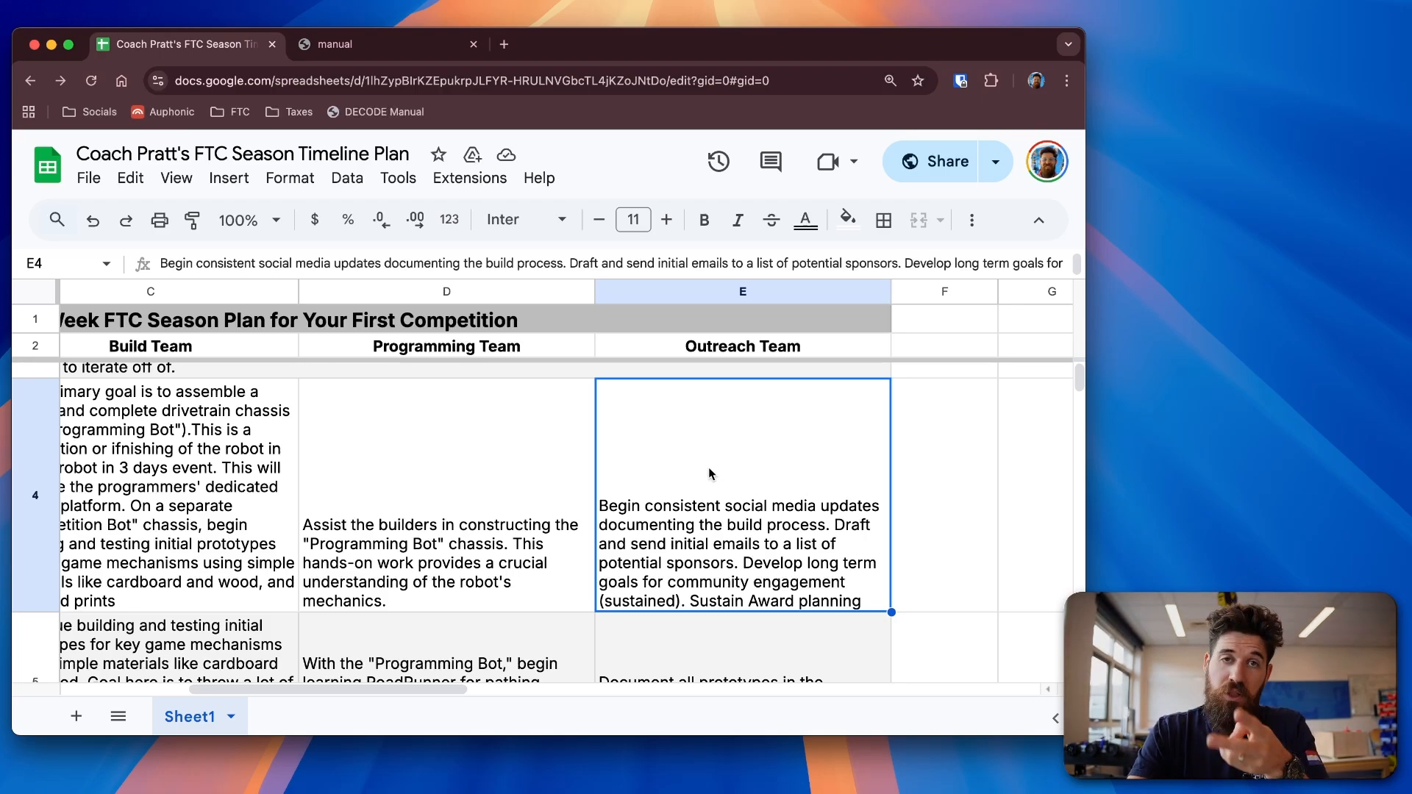
# Locate the Sustain Award and highlight a line of the Reach Award criteria on page 44.
pyautogui.click(382, 43)
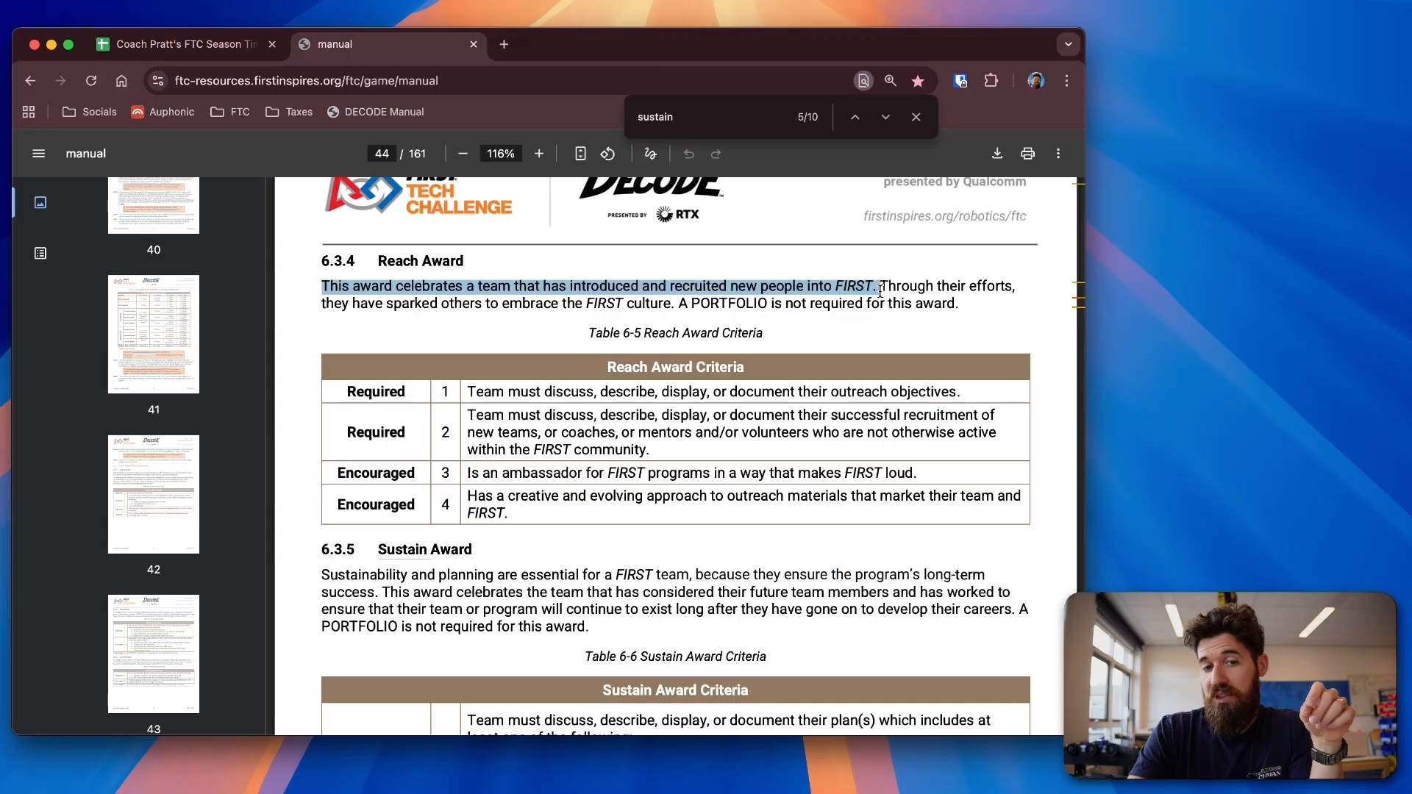
pyautogui.scroll(-3)
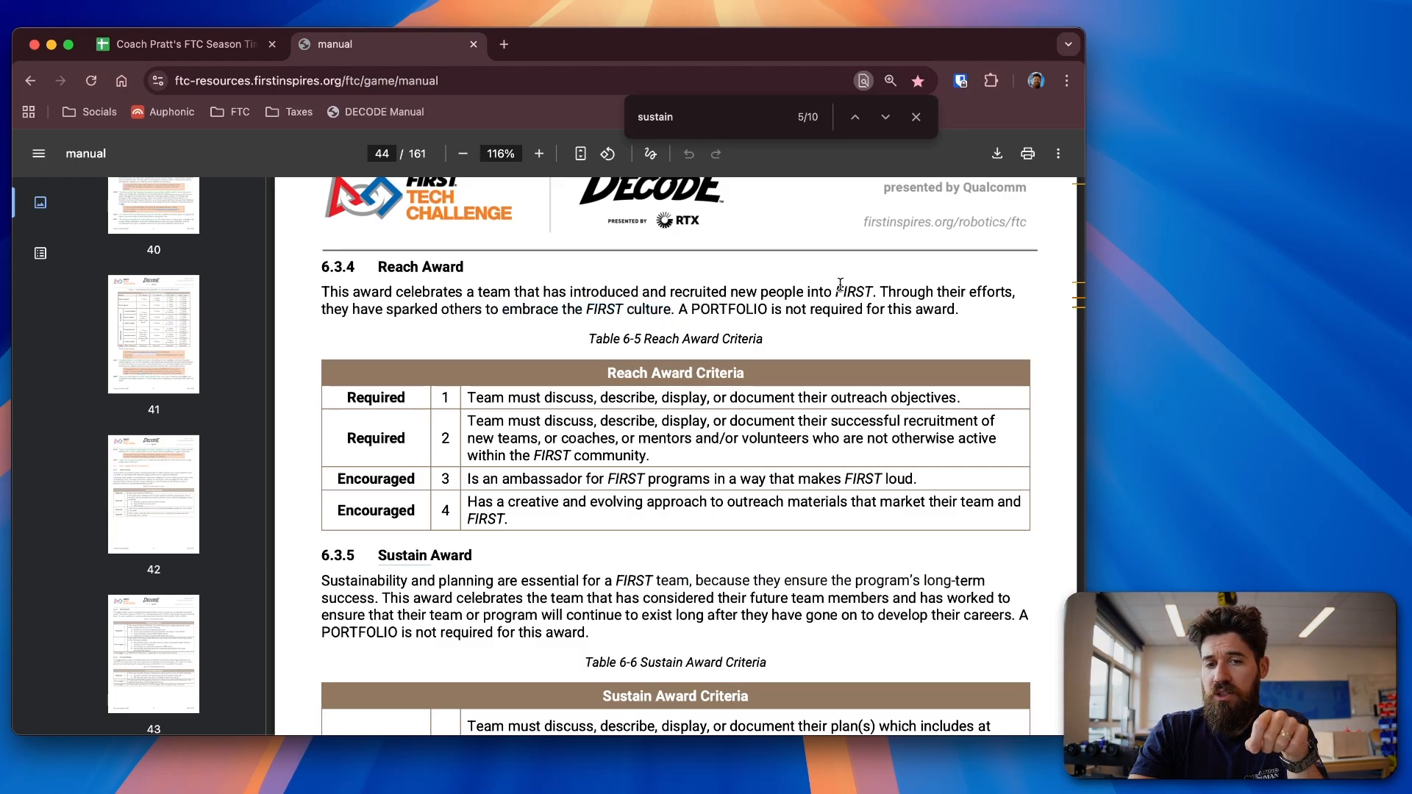
pyautogui.moveTo(659, 292); pyautogui.dragTo(781, 291)
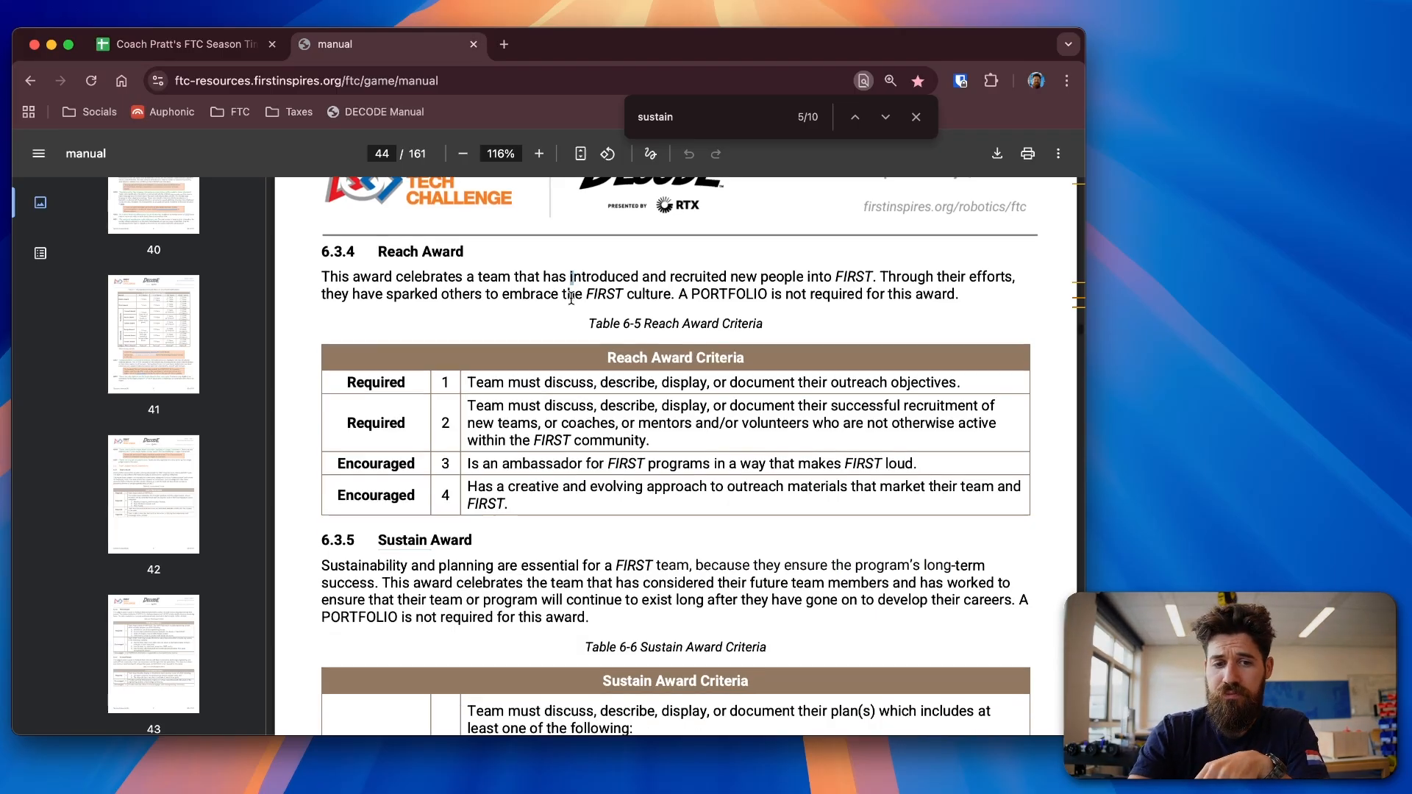
# Reveal the full Table 6-6 Sustain Award Criteria and highlight two of its rows.
pyautogui.scroll(-3)
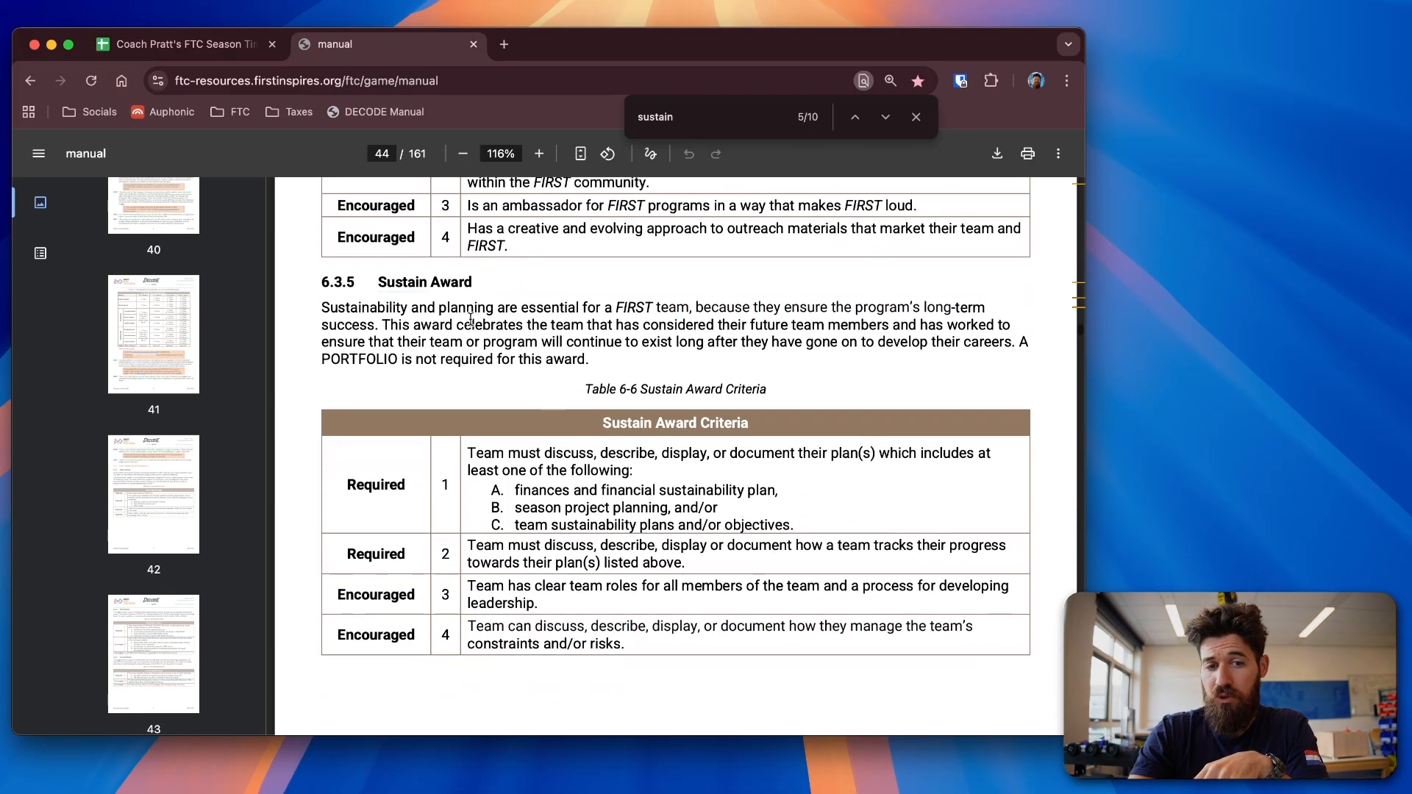
pyautogui.moveTo(322, 307); pyautogui.dragTo(985, 308)
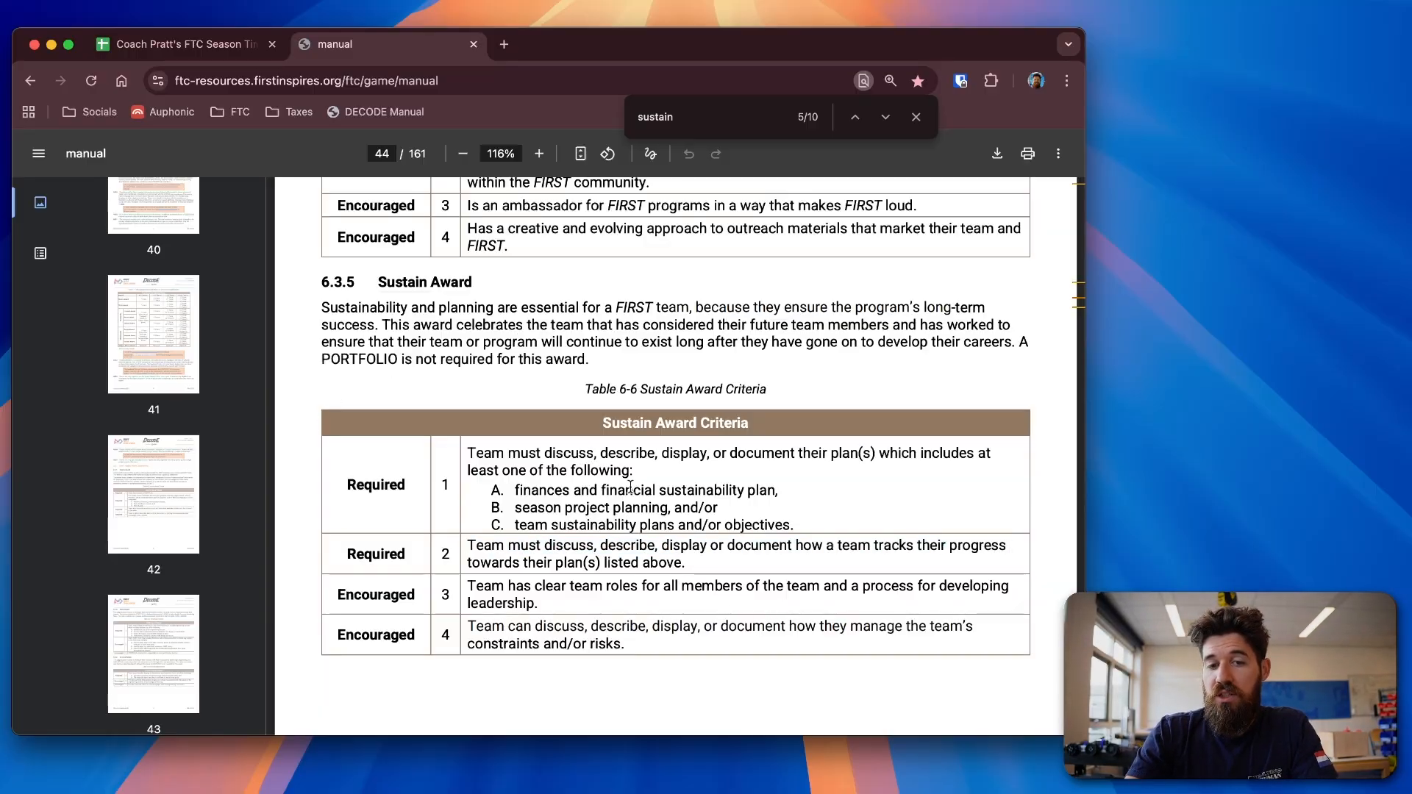
pyautogui.moveTo(515, 526); pyautogui.dragTo(791, 525)
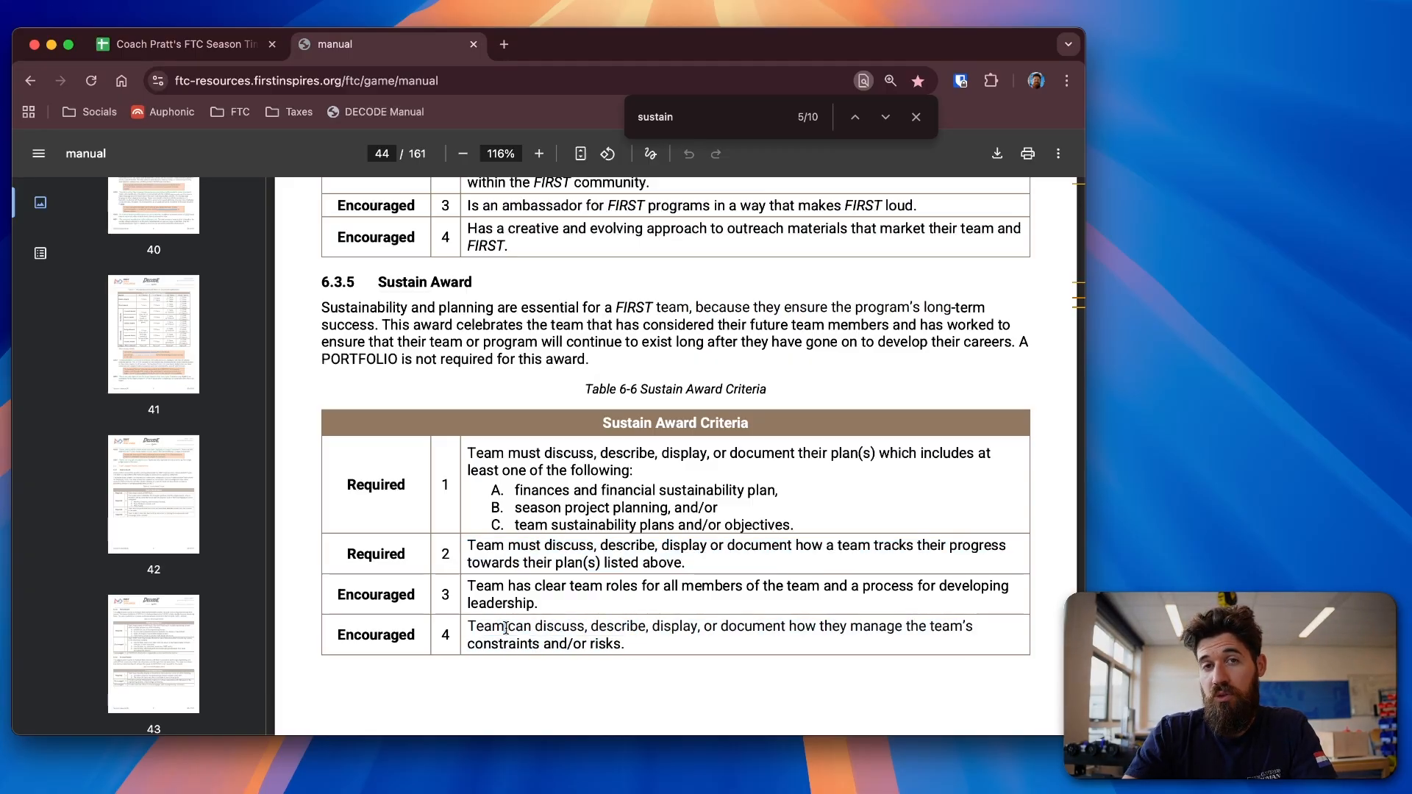
# Return to Table 6-4 Connect Award Criteria on page 43 and highlight the team-plan requirement A.
pyautogui.scroll(-3)
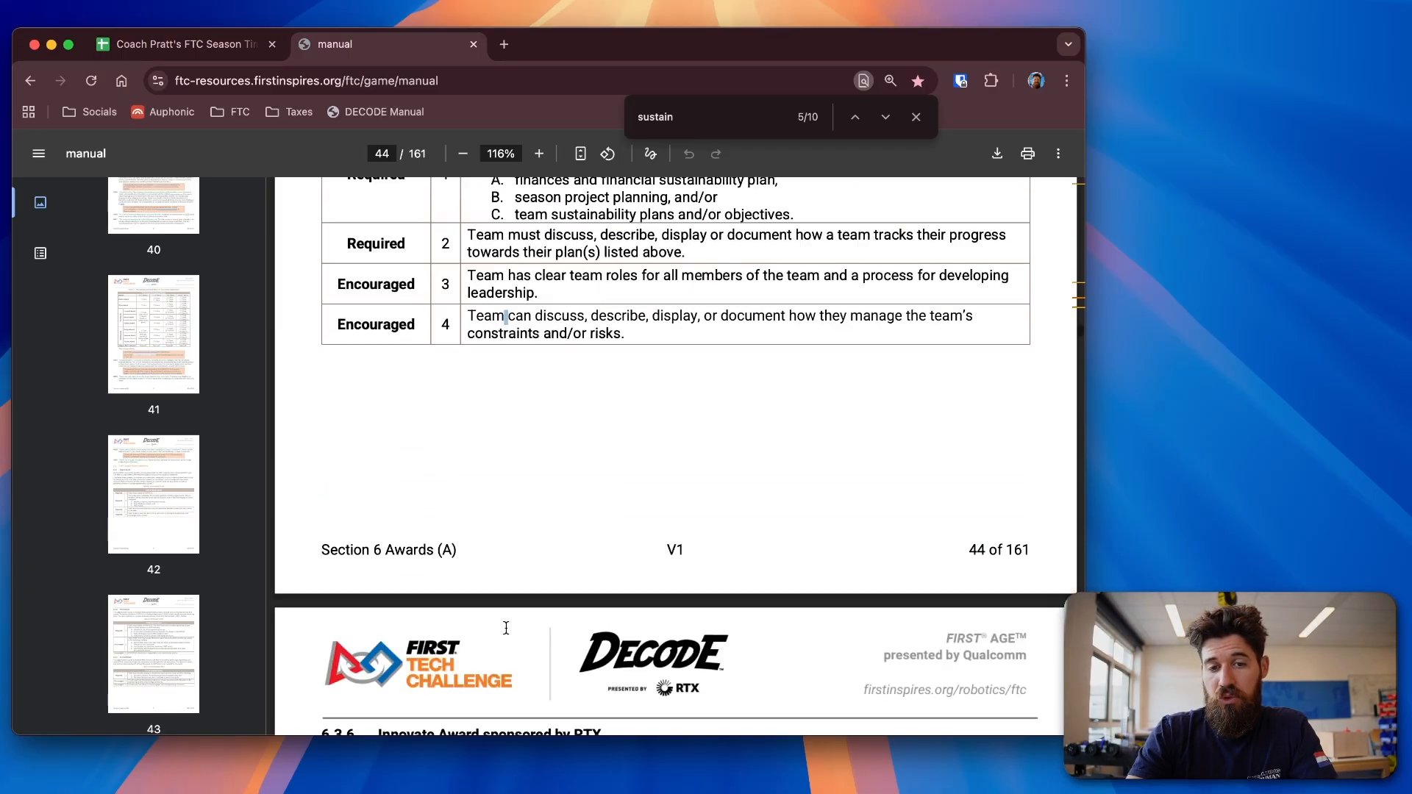
pyautogui.scroll(-3)
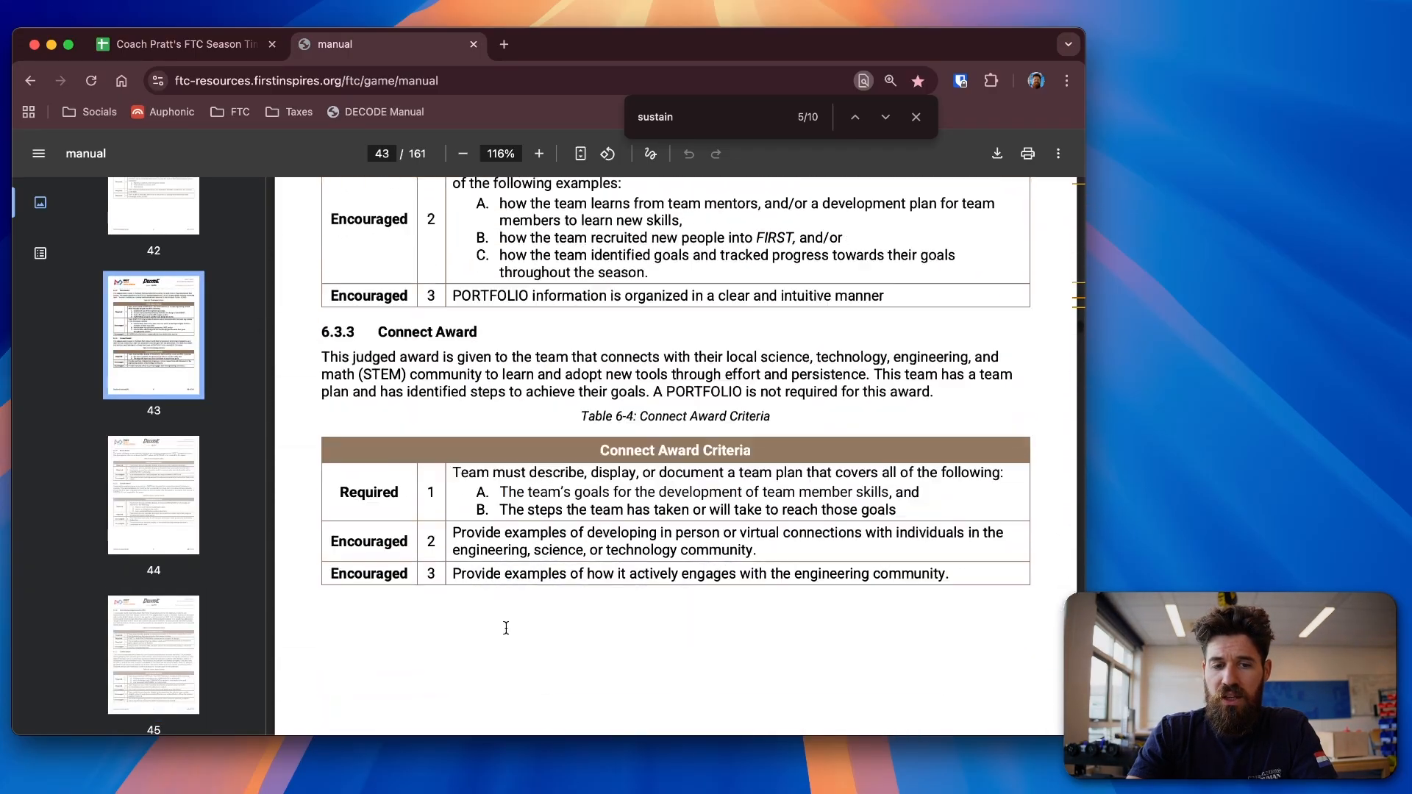
pyautogui.scroll(-3)
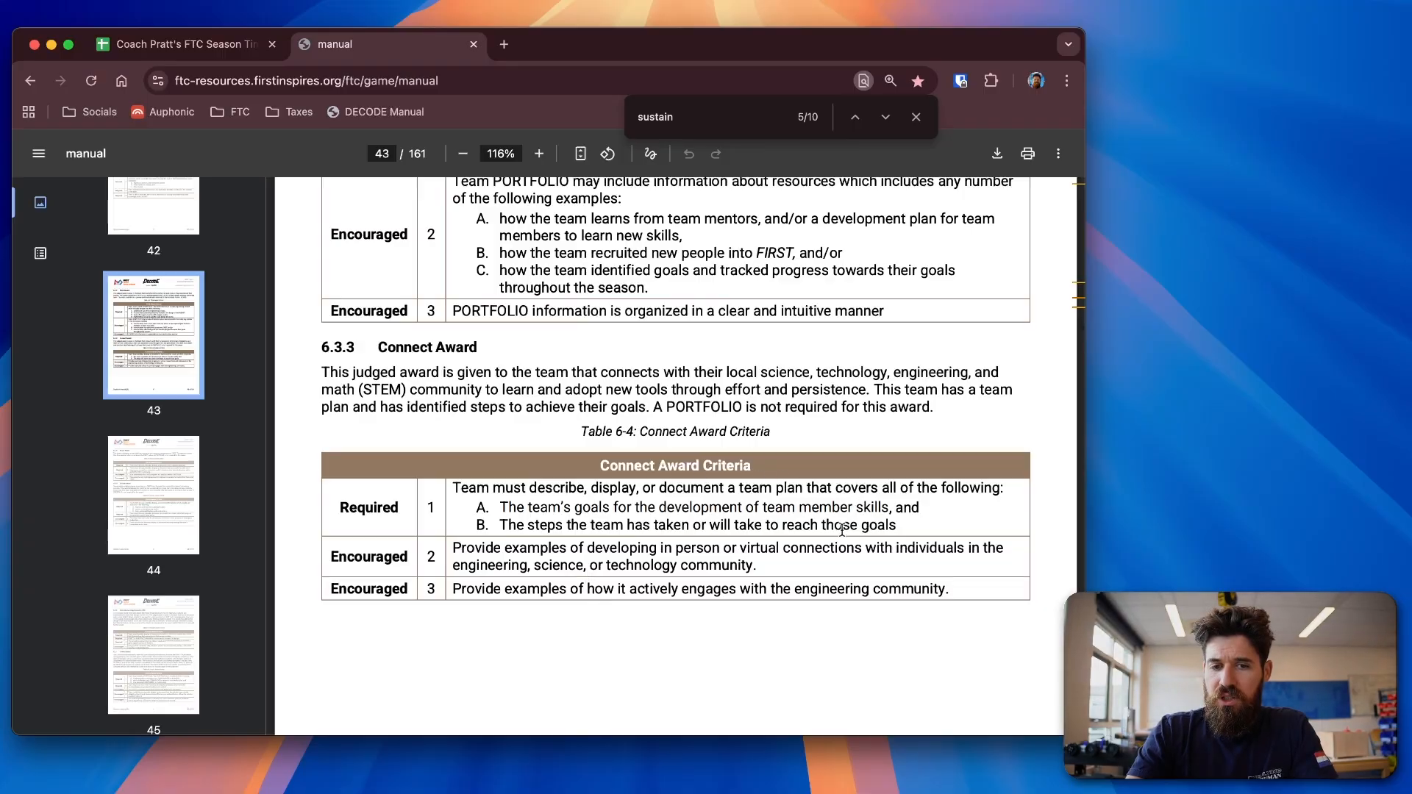
pyautogui.moveTo(475, 507); pyautogui.dragTo(918, 507)
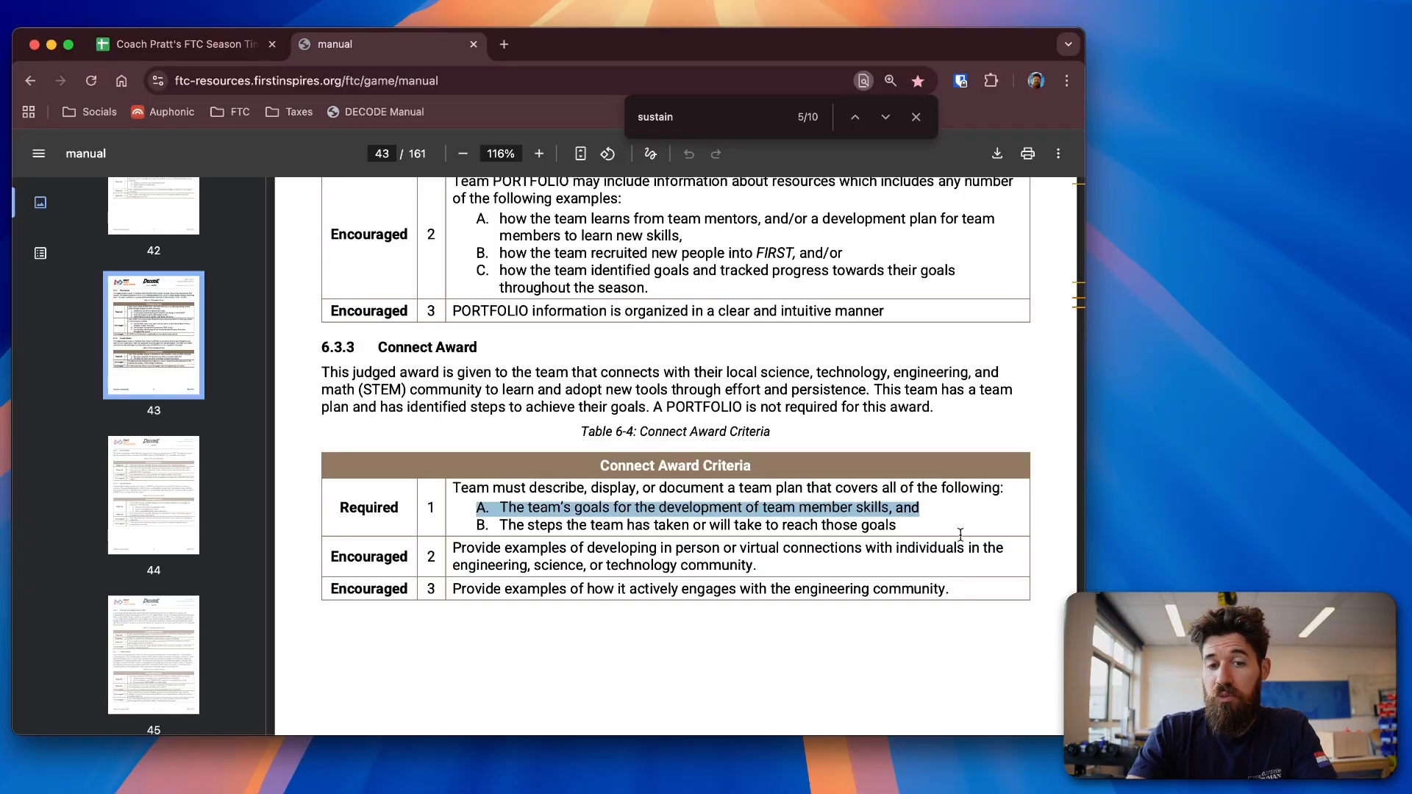